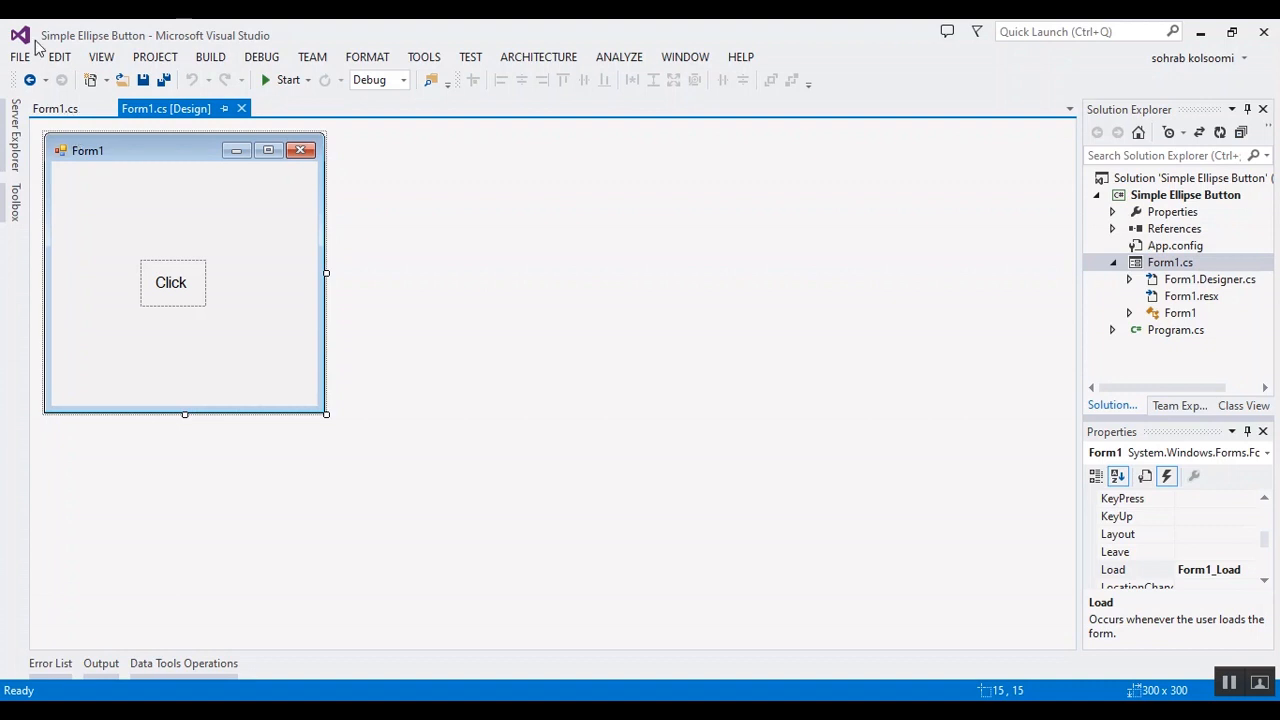
{"action": "mouse_move", "coordinate": [98, 48]}
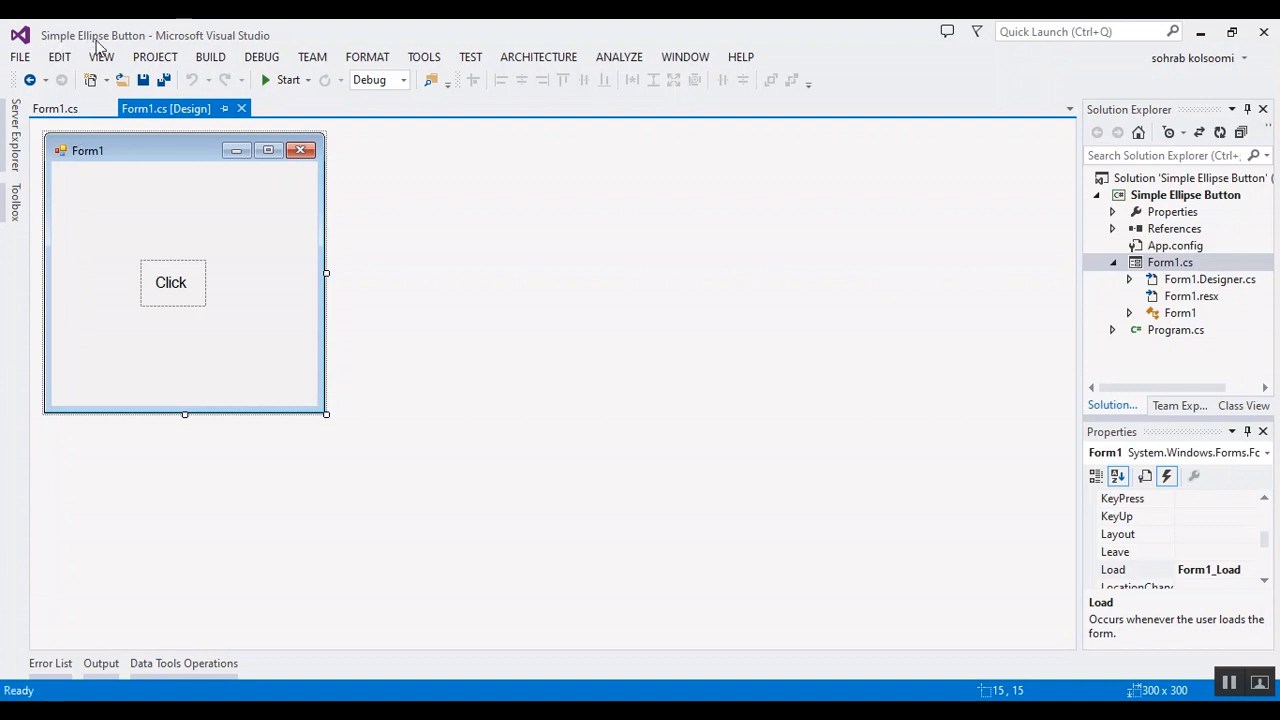
{"action": "mouse_move", "coordinate": [177, 157]}
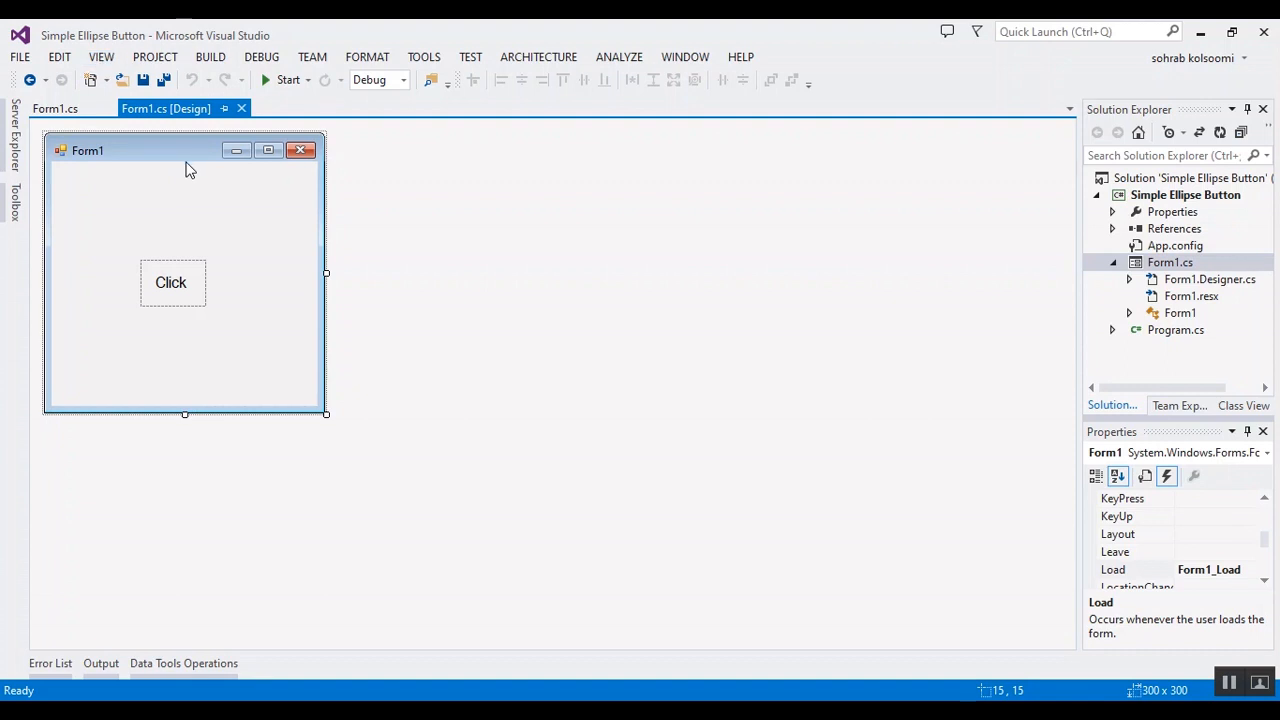
{"action": "mouse_move", "coordinate": [174, 219]}
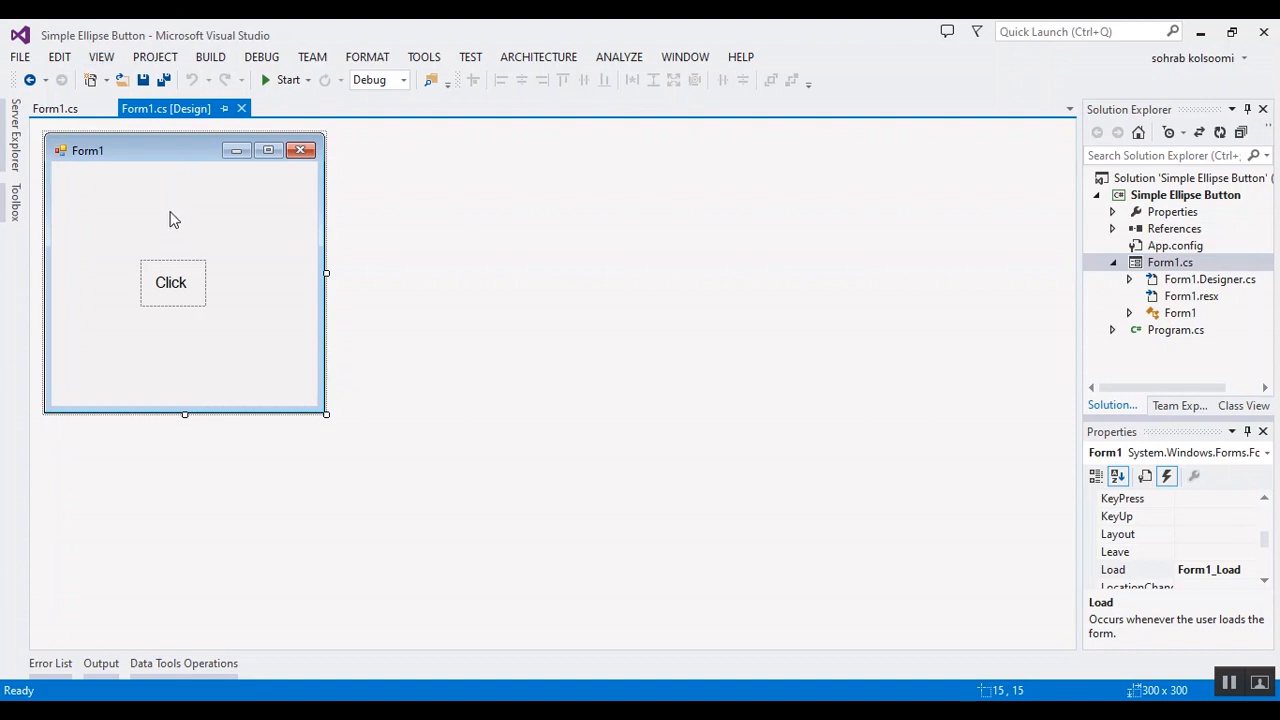
{"action": "mouse_move", "coordinate": [24, 228]}
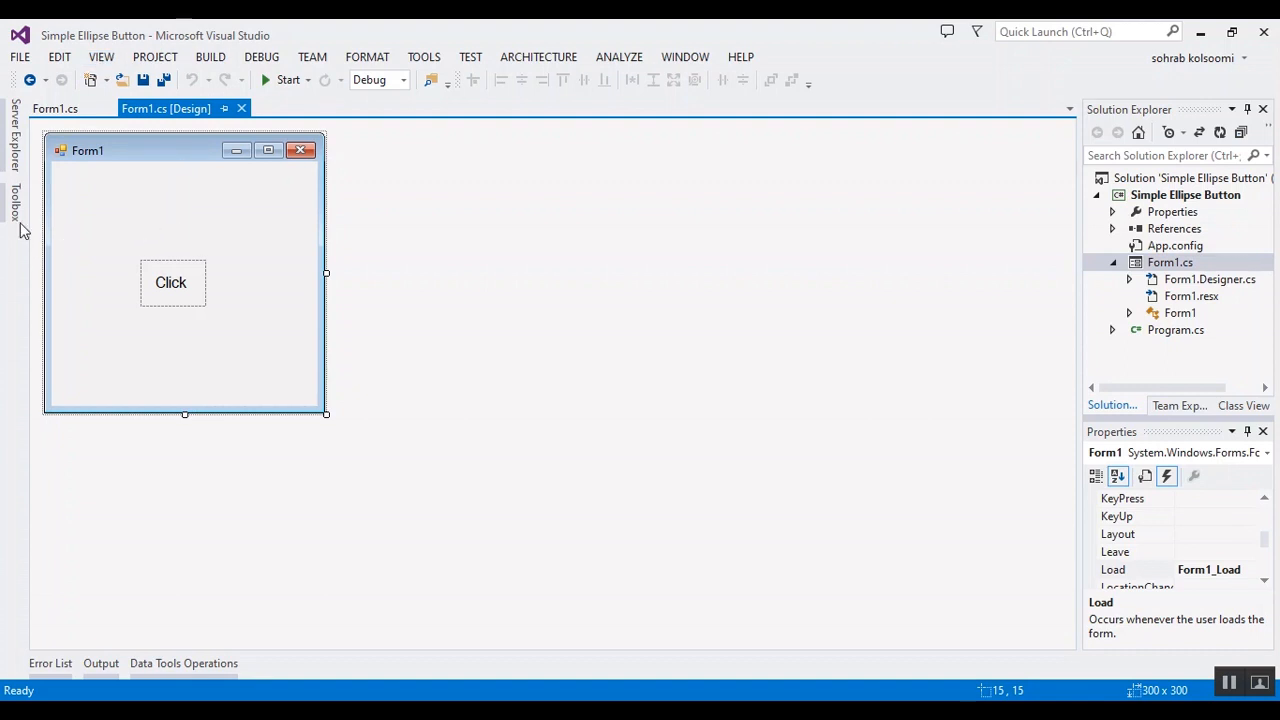
- Select the Click label, then view Form1.cs with panel1_Click and Form1_Load
{"action": "left_click", "coordinate": [170, 282]}
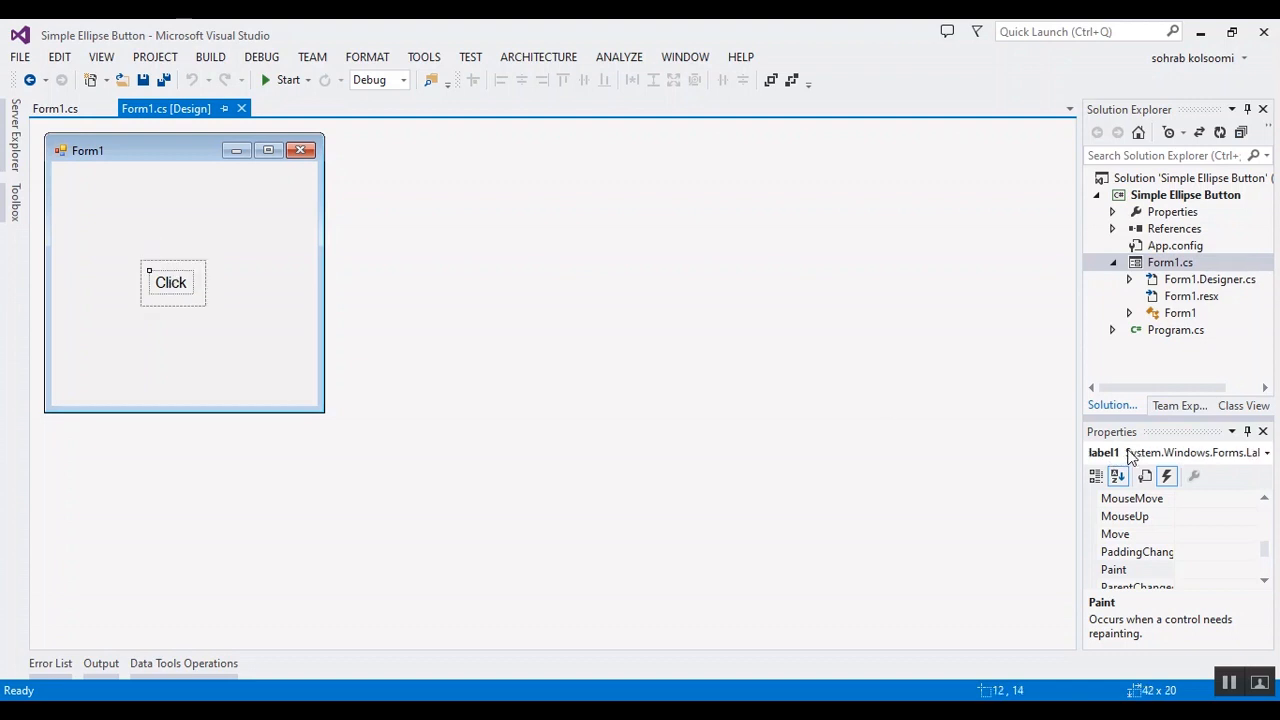
{"action": "mouse_move", "coordinate": [236, 350]}
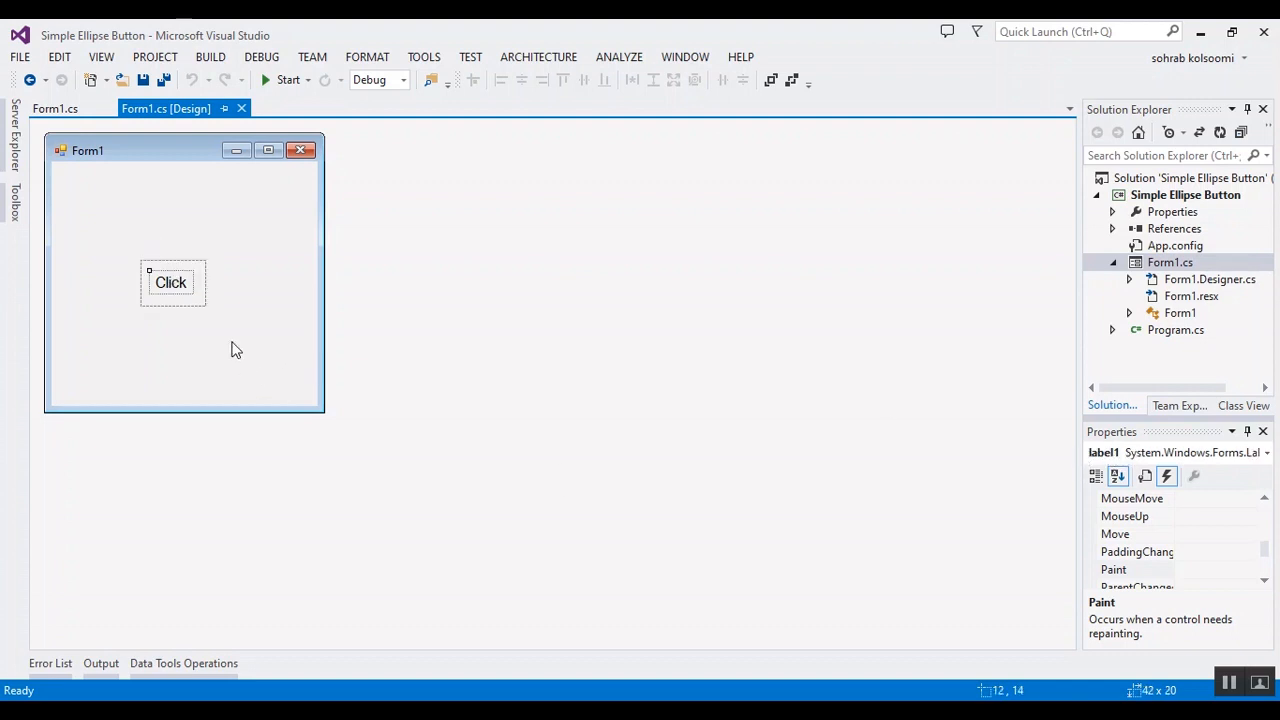
{"action": "mouse_move", "coordinate": [55, 108]}
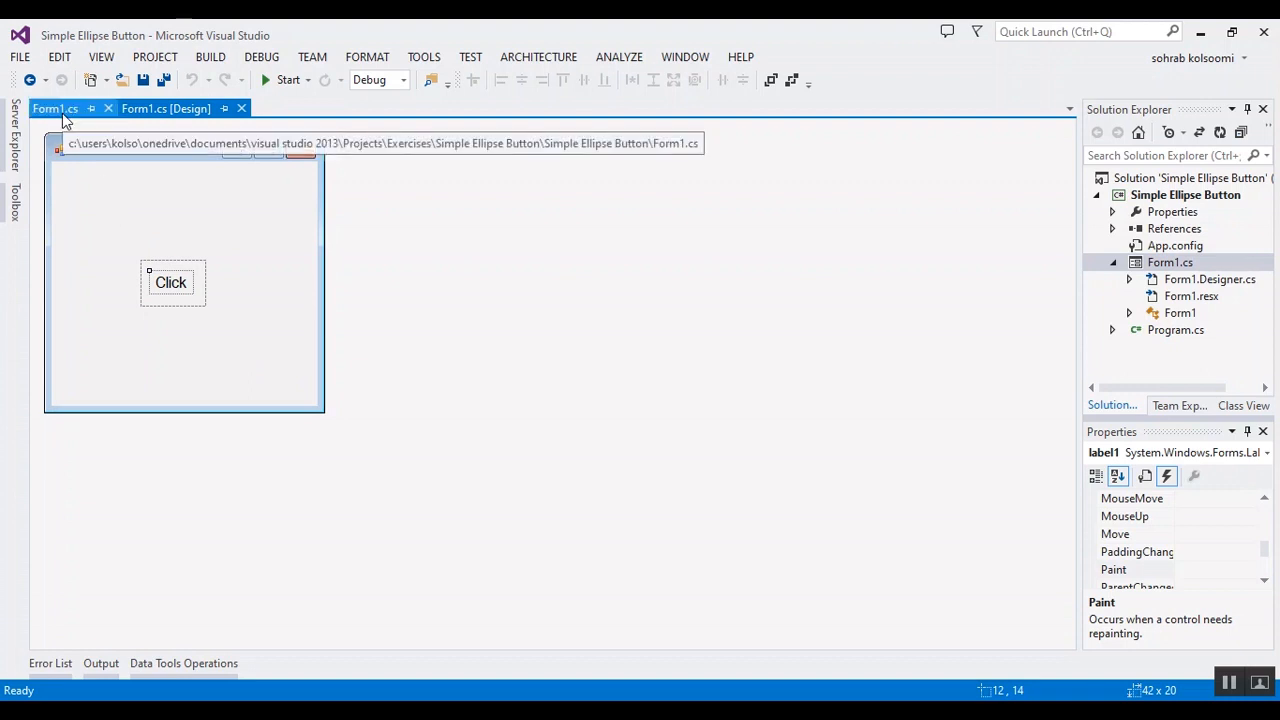
{"action": "left_click", "coordinate": [55, 108]}
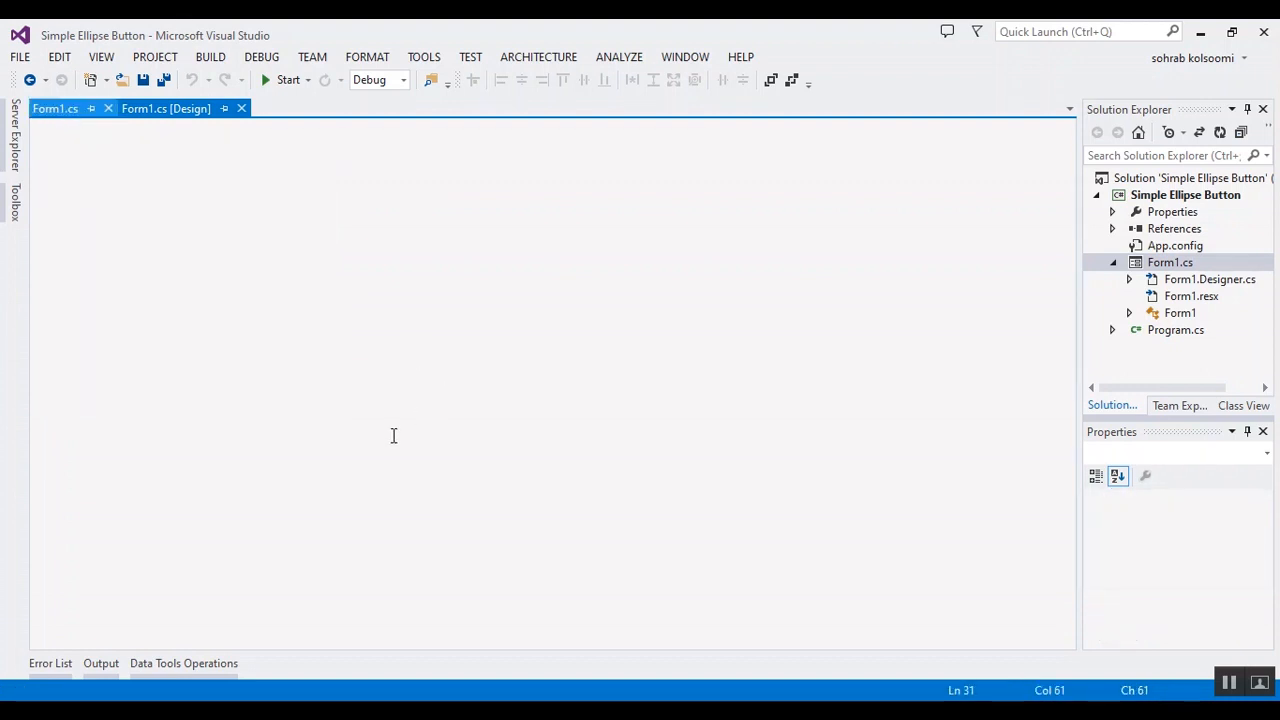
{"action": "left_click", "coordinate": [55, 108]}
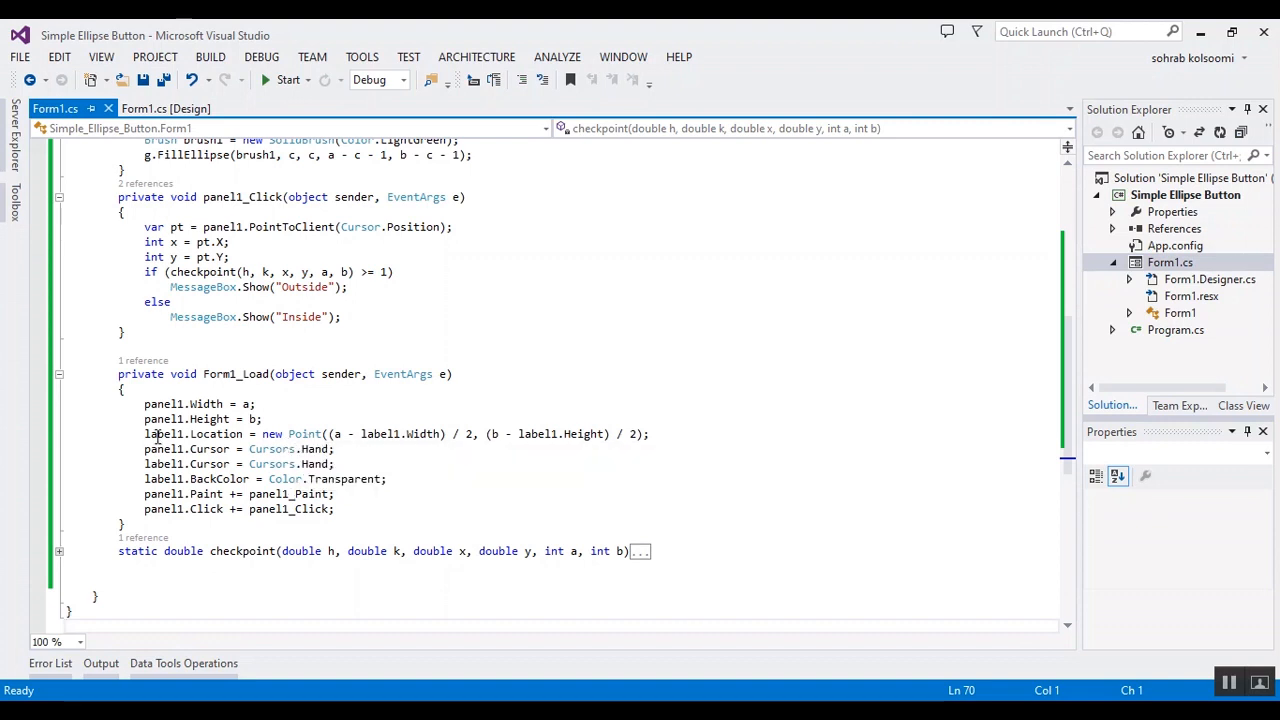
{"action": "mouse_move", "coordinate": [217, 434]}
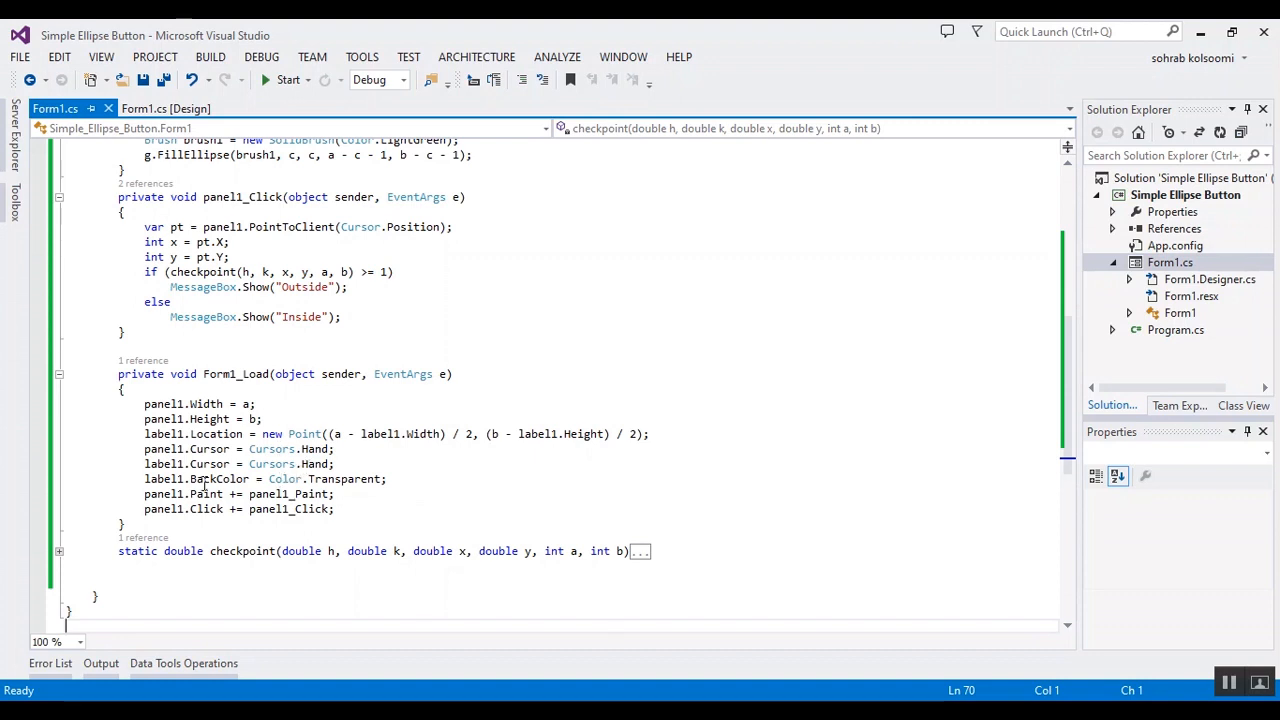
{"action": "mouse_move", "coordinate": [210, 463]}
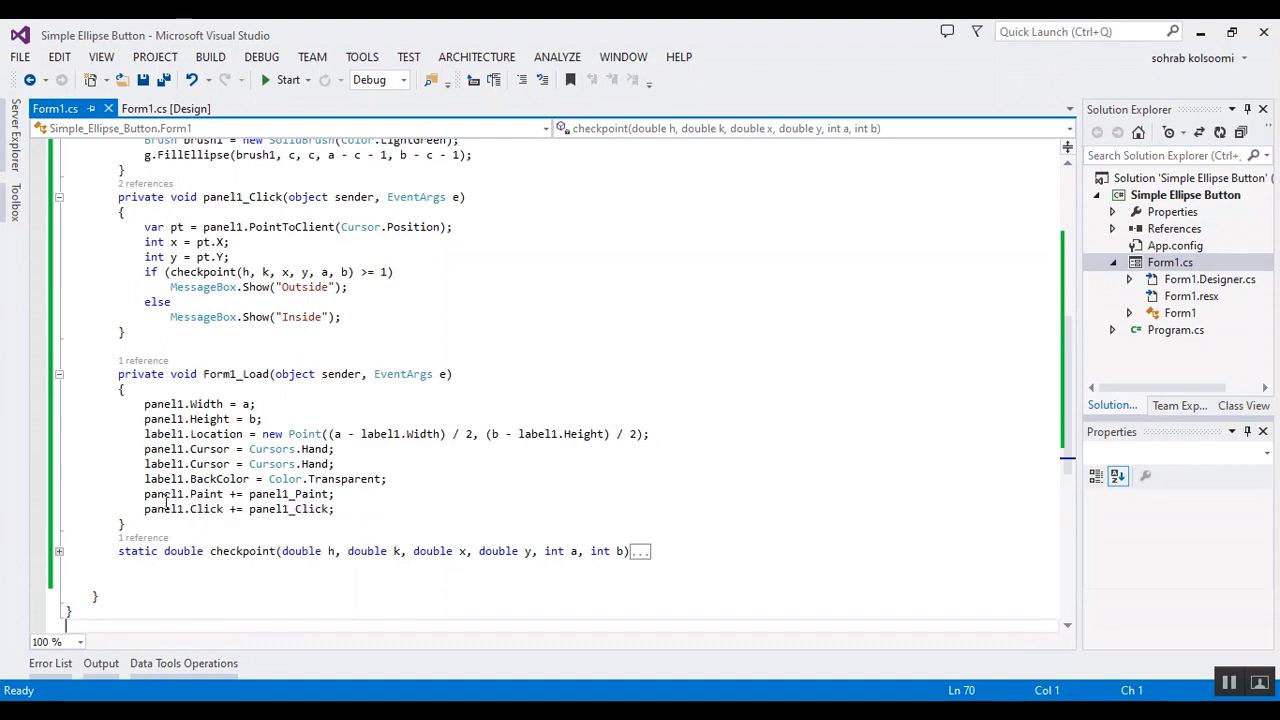
{"action": "mouse_move", "coordinate": [207, 509]}
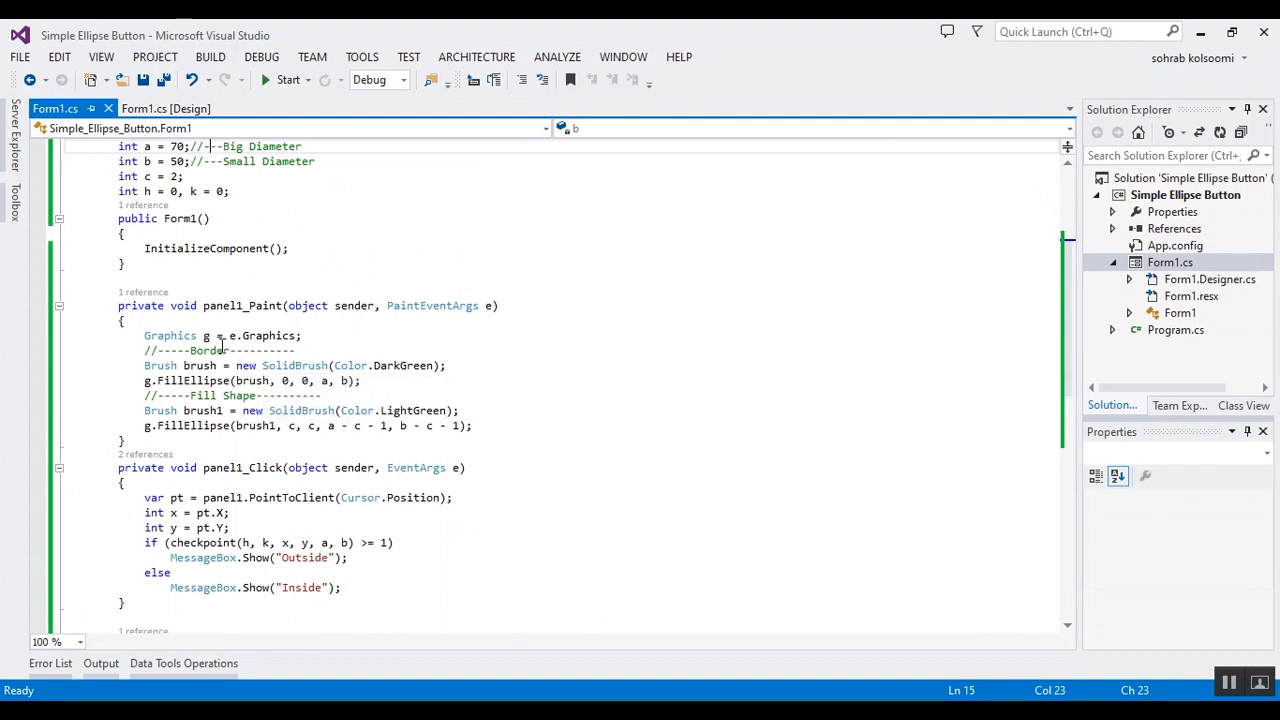
{"action": "mouse_move", "coordinate": [295, 365]}
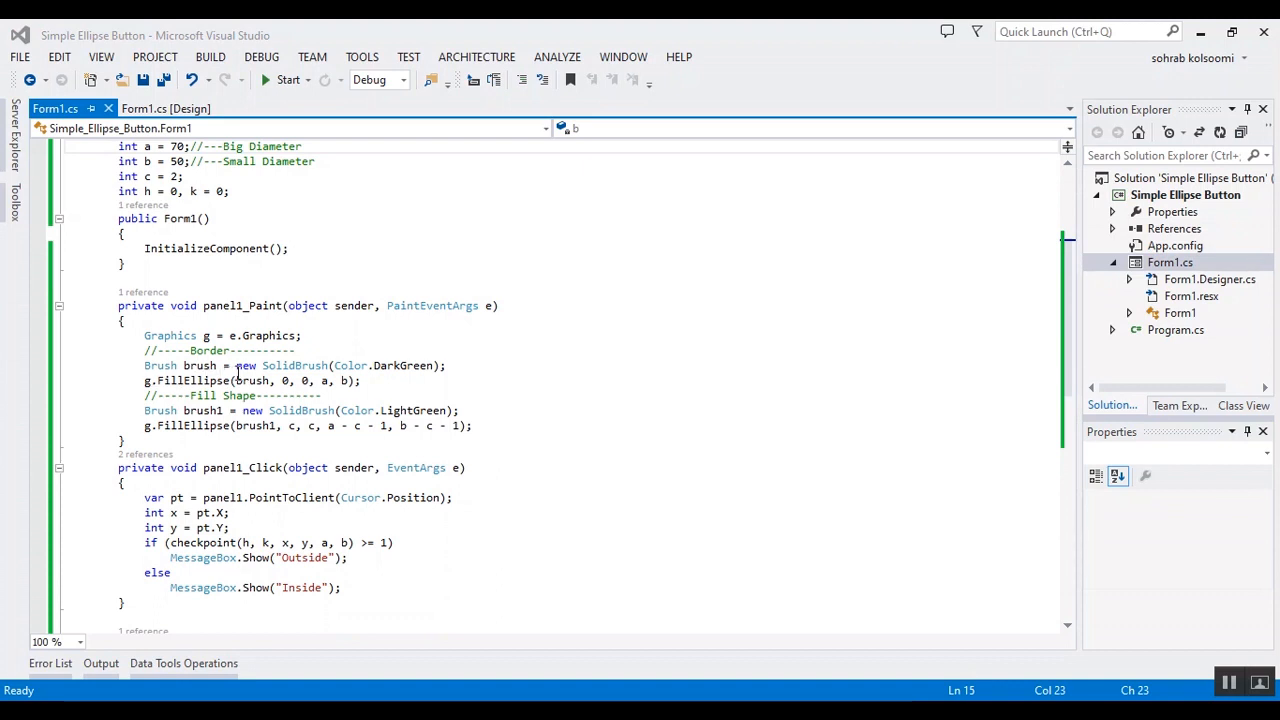
{"action": "mouse_move", "coordinate": [296, 365]}
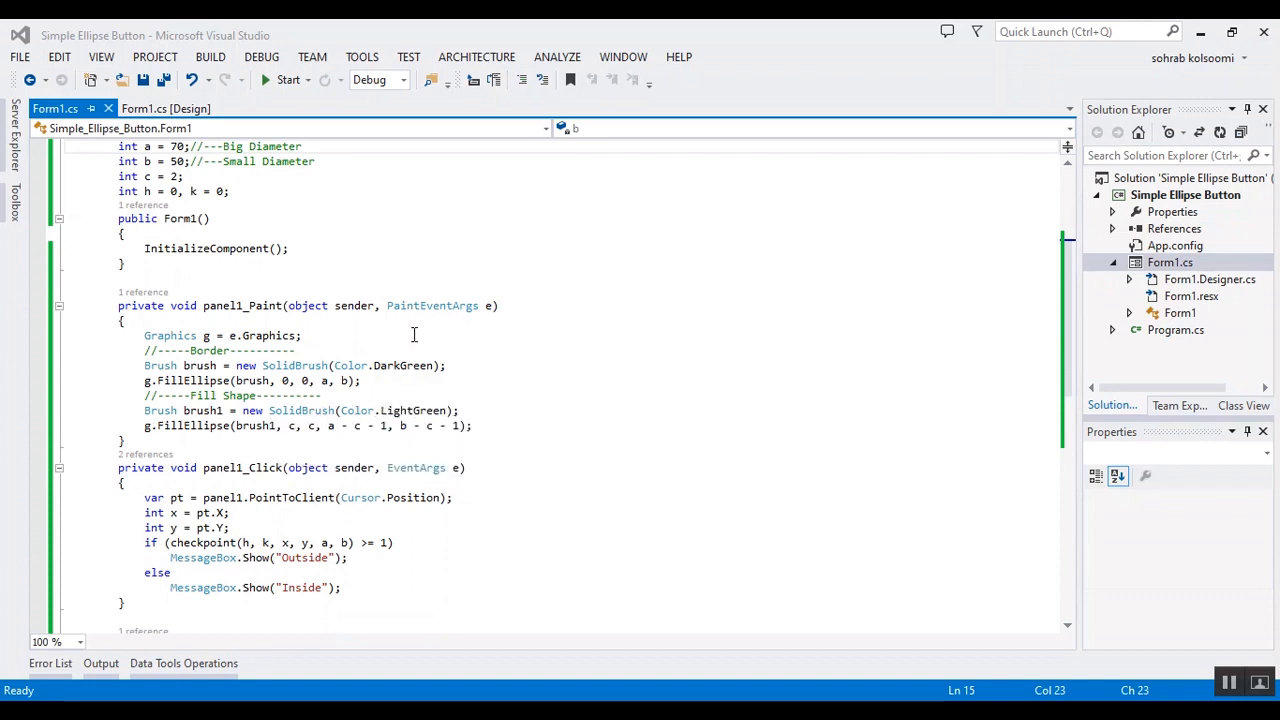
{"action": "mouse_move", "coordinate": [357, 410]}
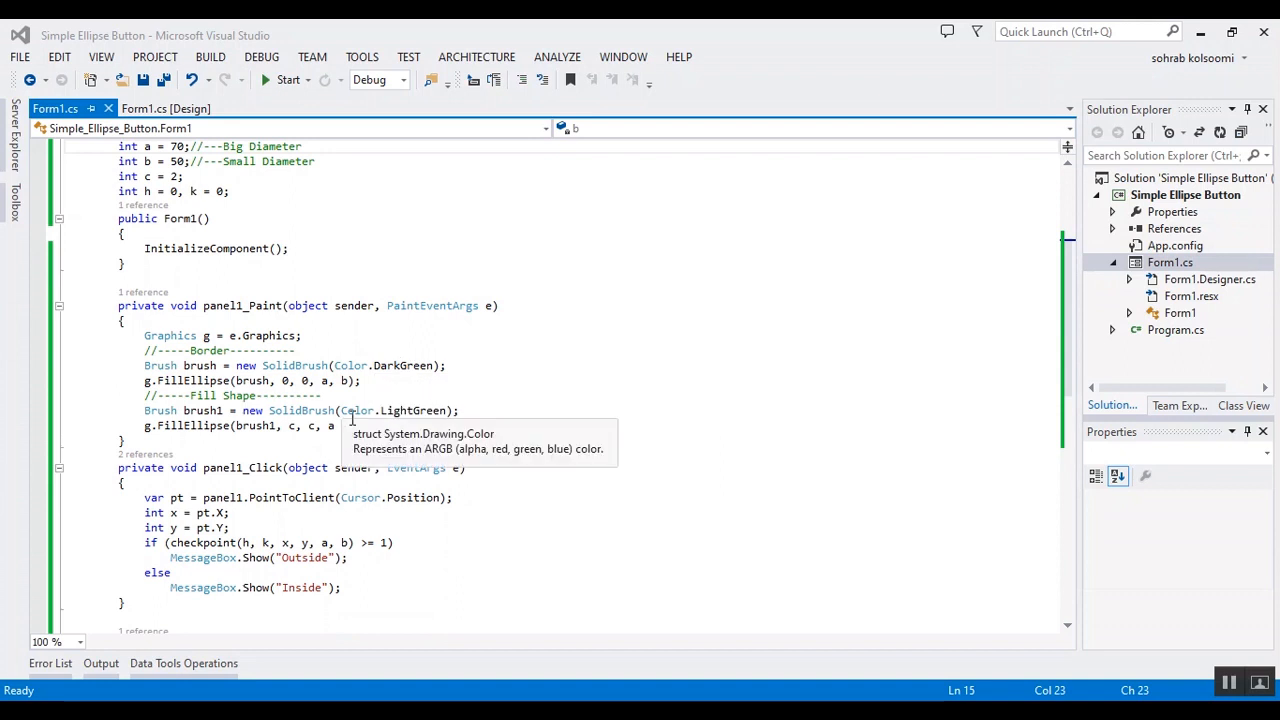
{"action": "scroll", "scroll_direction": "down", "scroll_amount": 3}
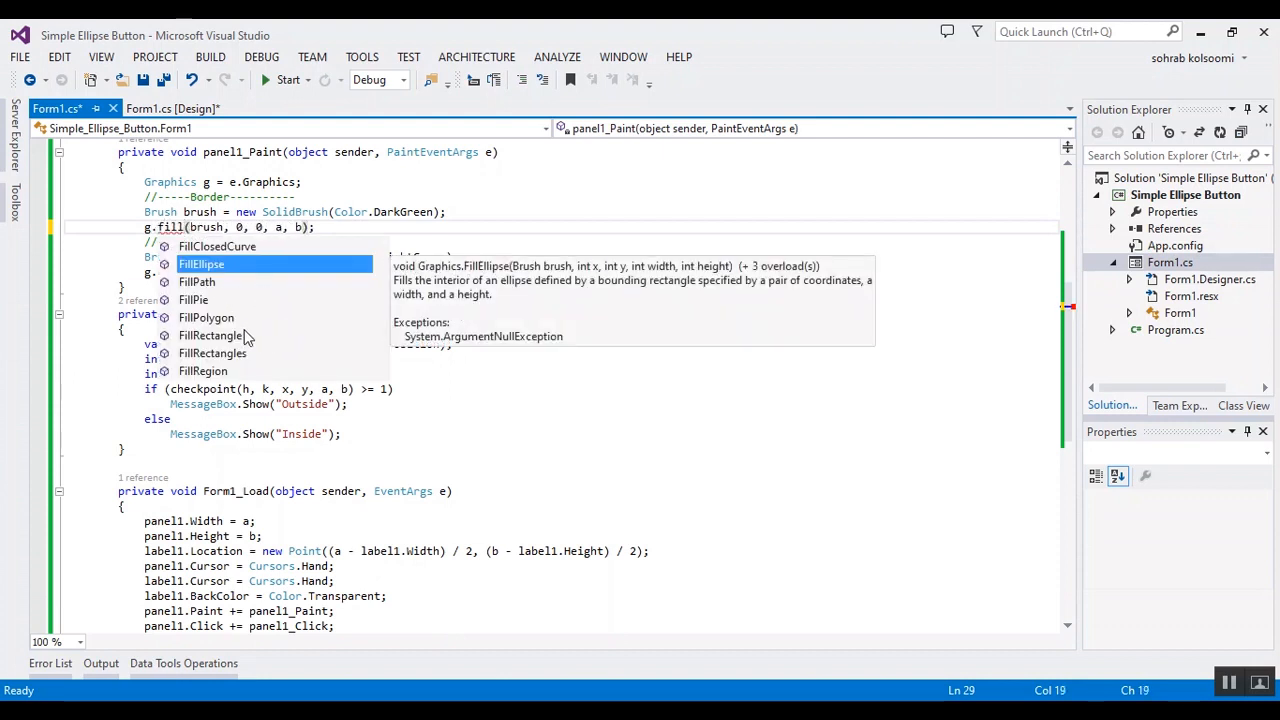
{"action": "mouse_move", "coordinate": [228, 366]}
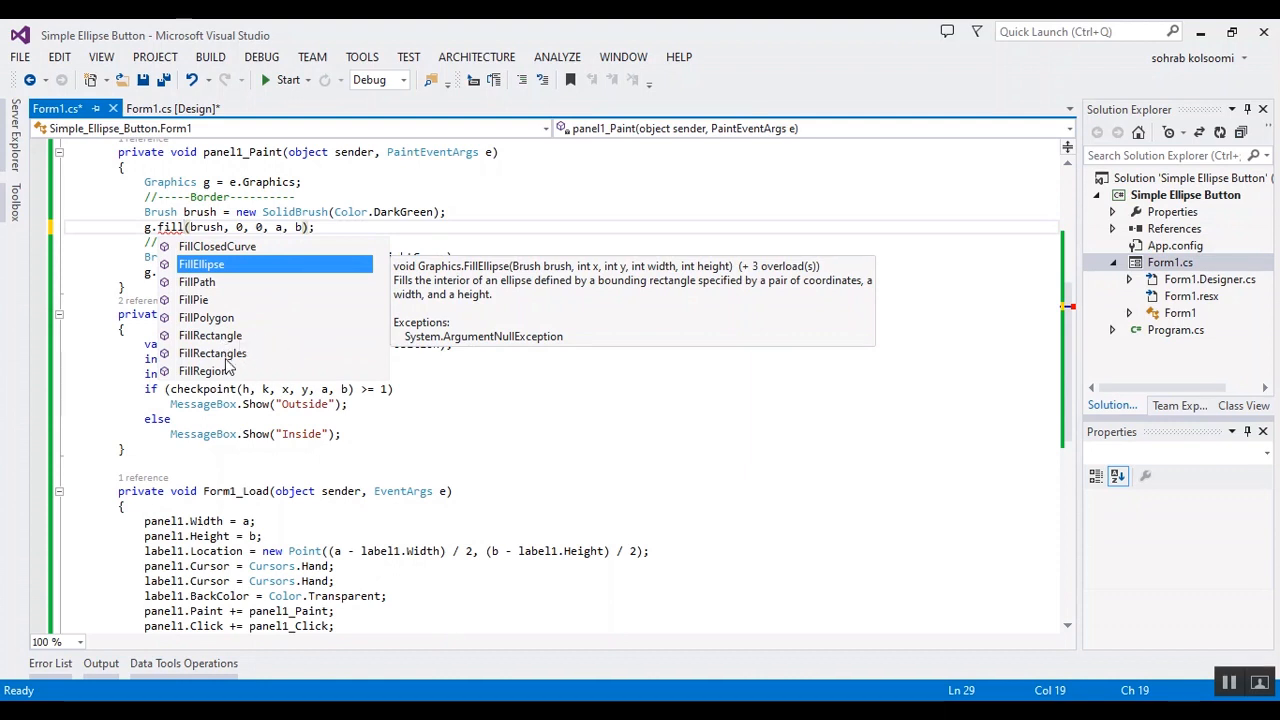
{"action": "mouse_move", "coordinate": [232, 380]}
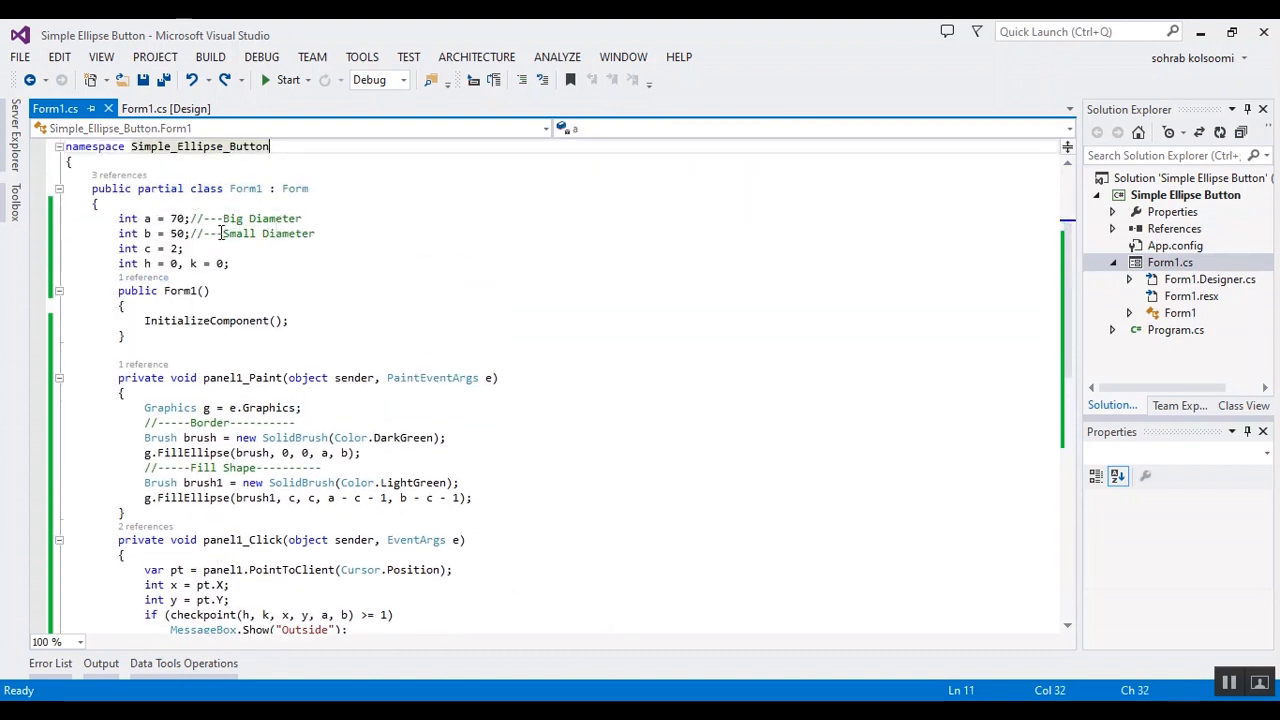
{"action": "mouse_move", "coordinate": [245, 233]}
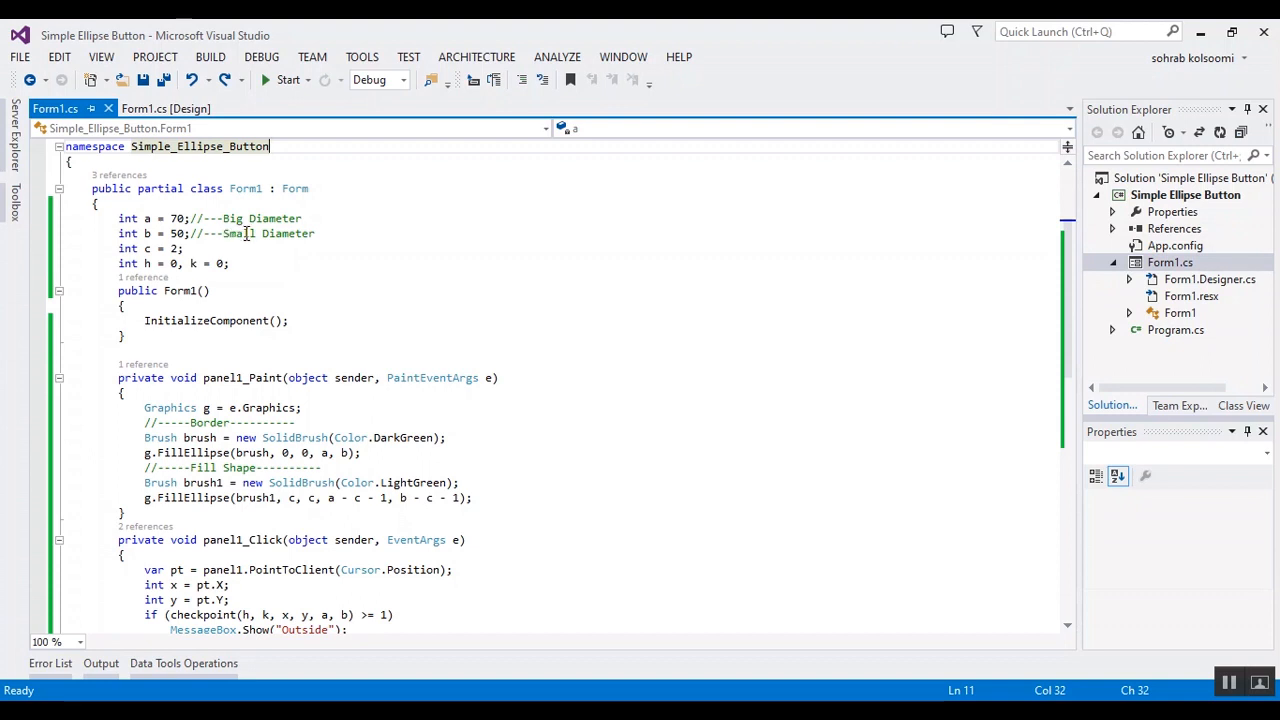
{"action": "mouse_move", "coordinate": [283, 103]}
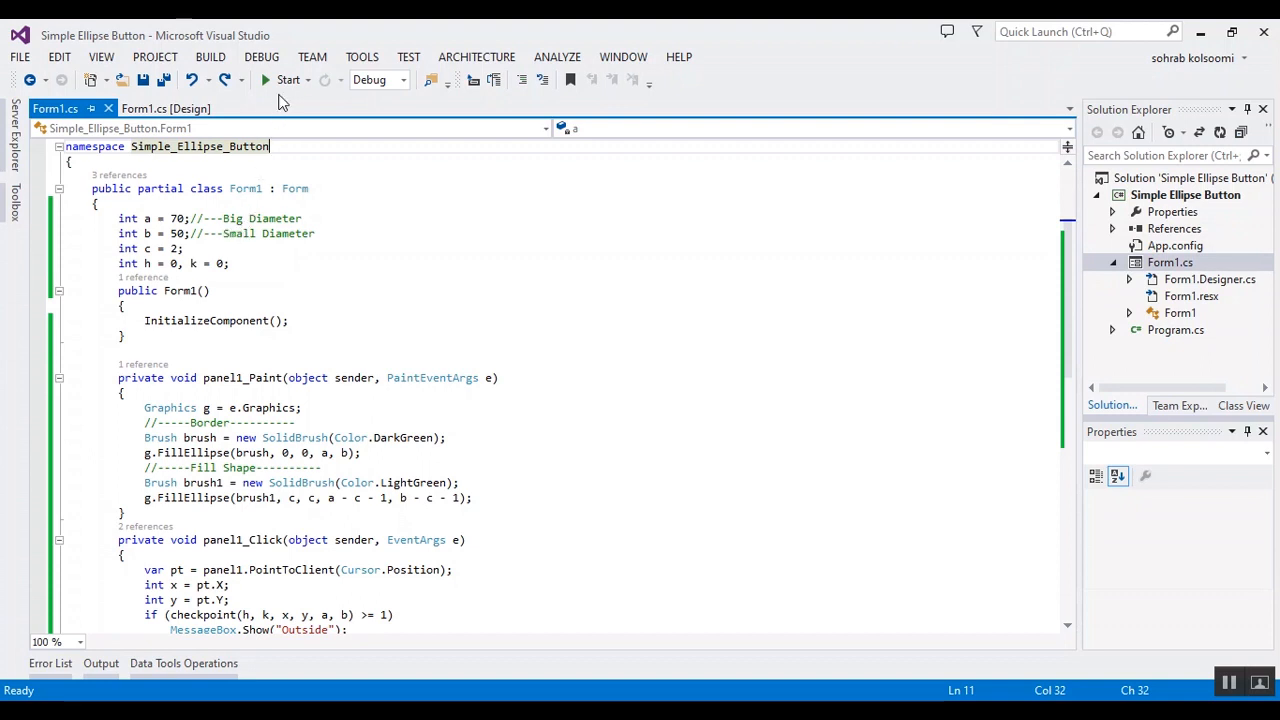
- Run the app and test the ellipse, dismissing the Inside and Outside messages
{"action": "left_click", "coordinate": [288, 80]}
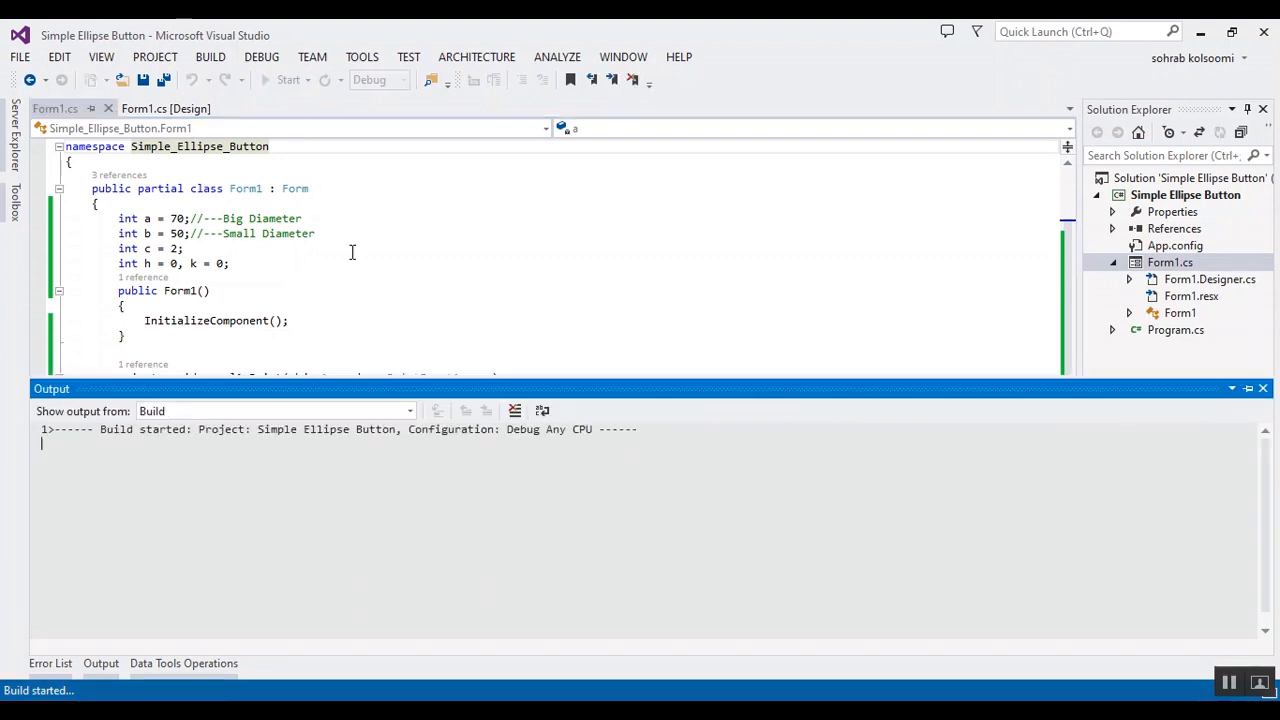
{"action": "left_click", "coordinate": [287, 80]}
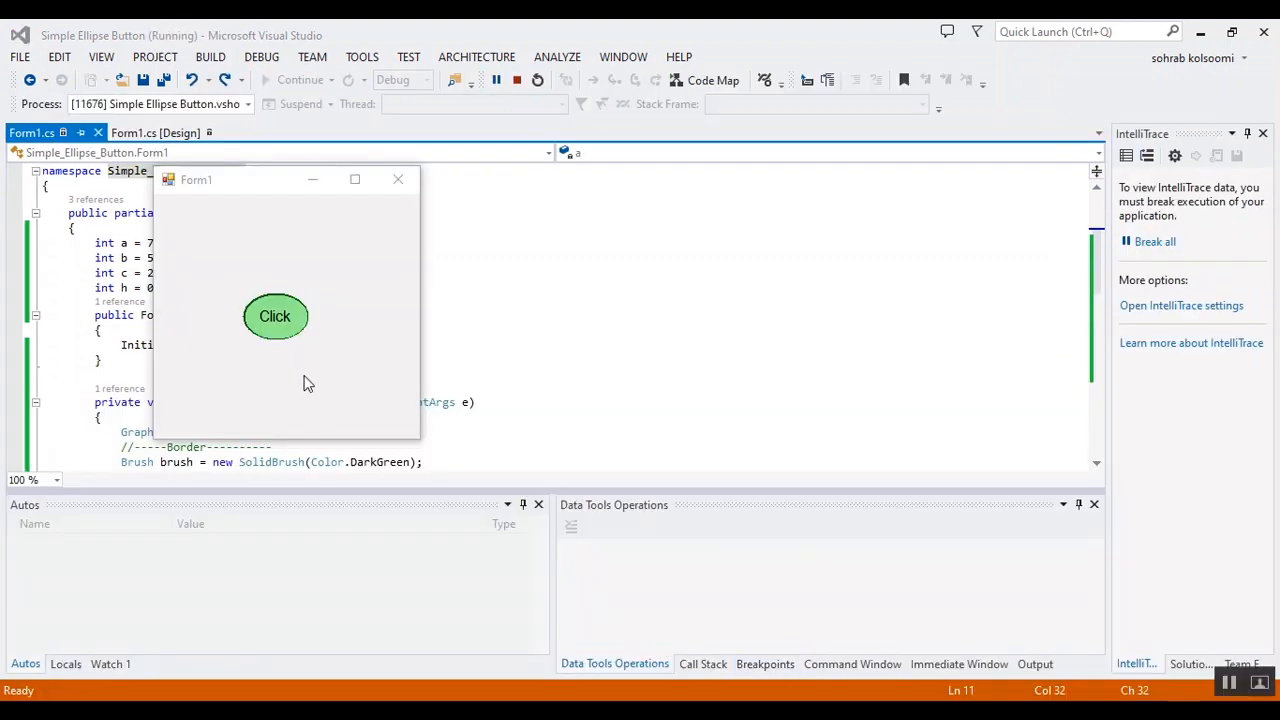
{"action": "left_click", "coordinate": [275, 316]}
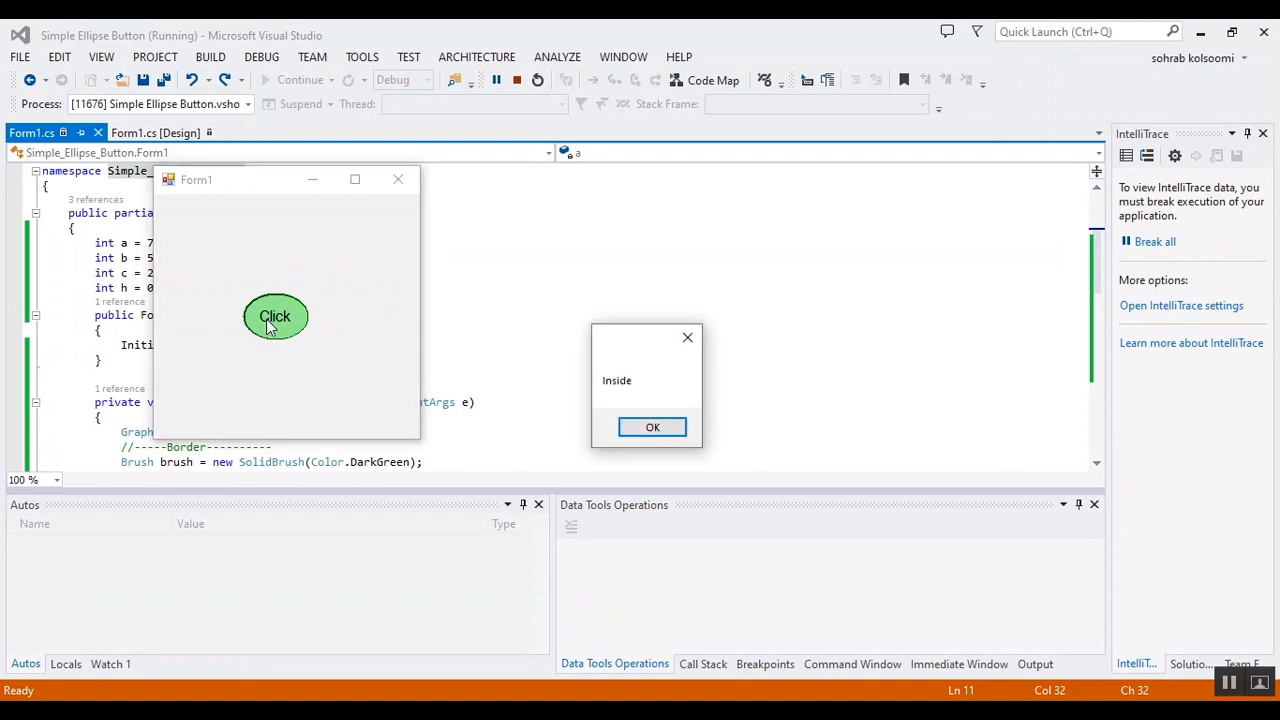
{"action": "left_click", "coordinate": [652, 427]}
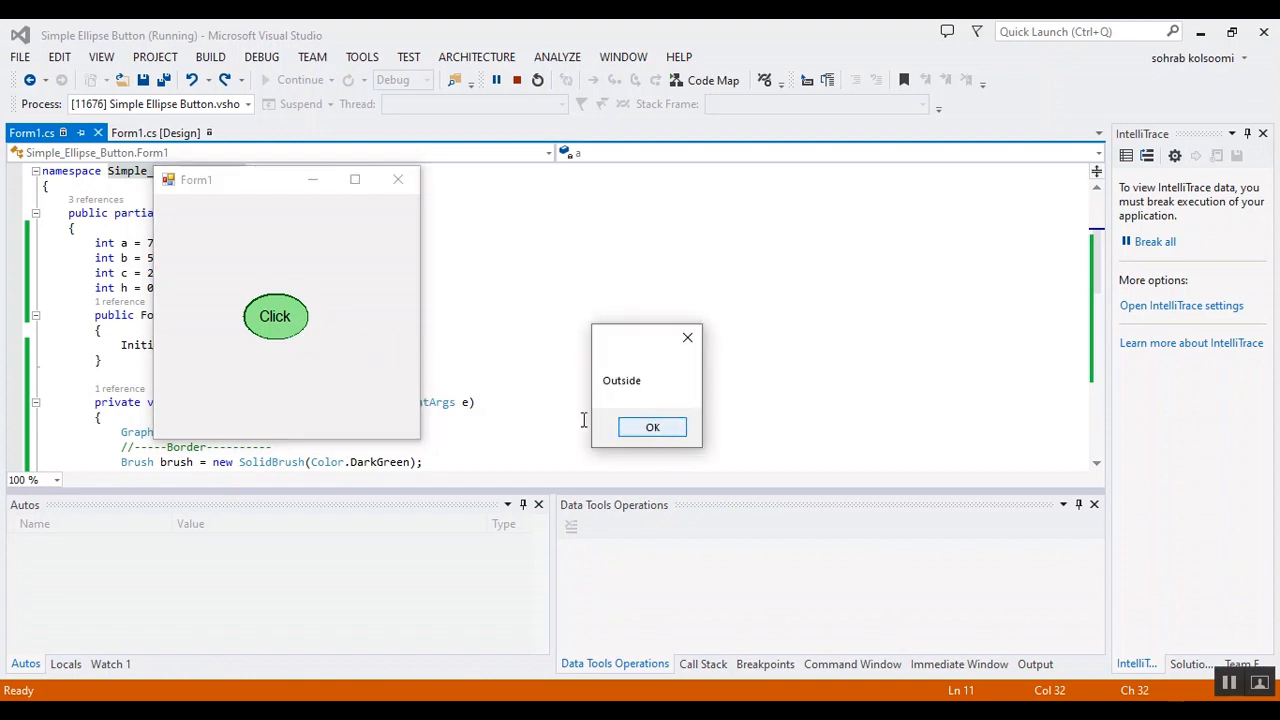
{"action": "left_click", "coordinate": [652, 427]}
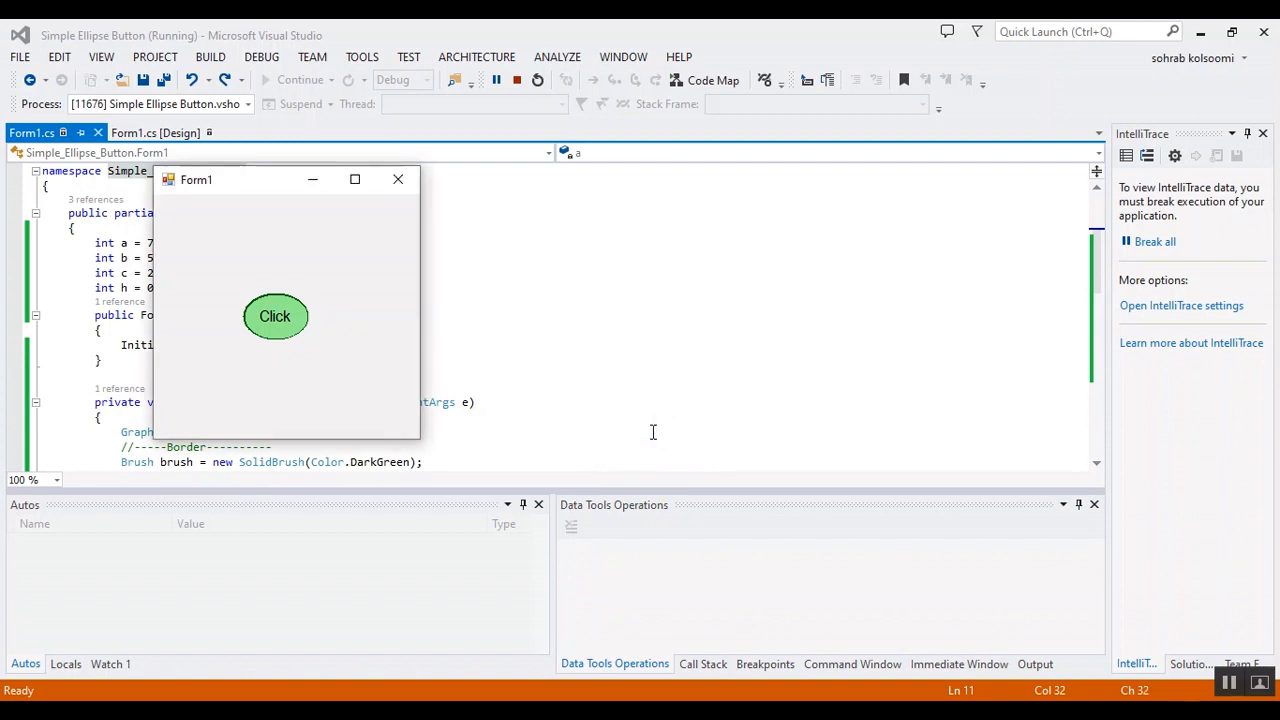
{"action": "mouse_move", "coordinate": [517, 80]}
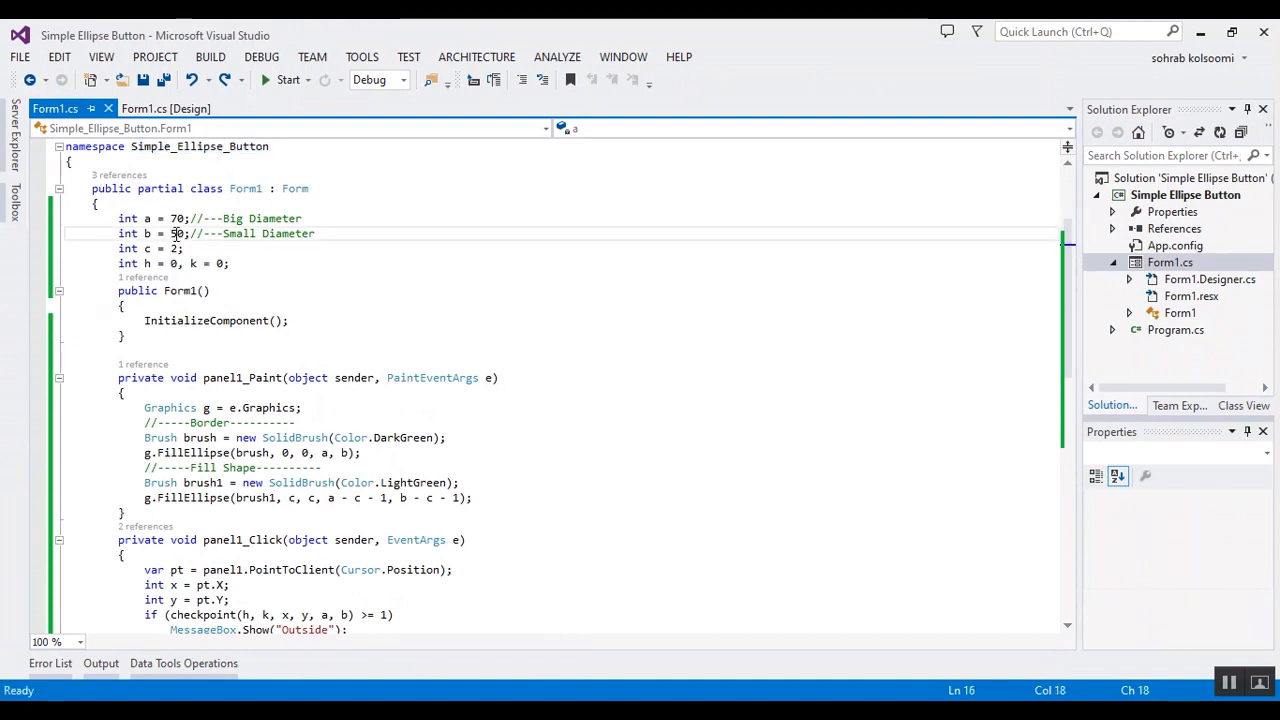
- Change int b from 50 to 70 and save Form1.cs
{"action": "type", "text": "70"}
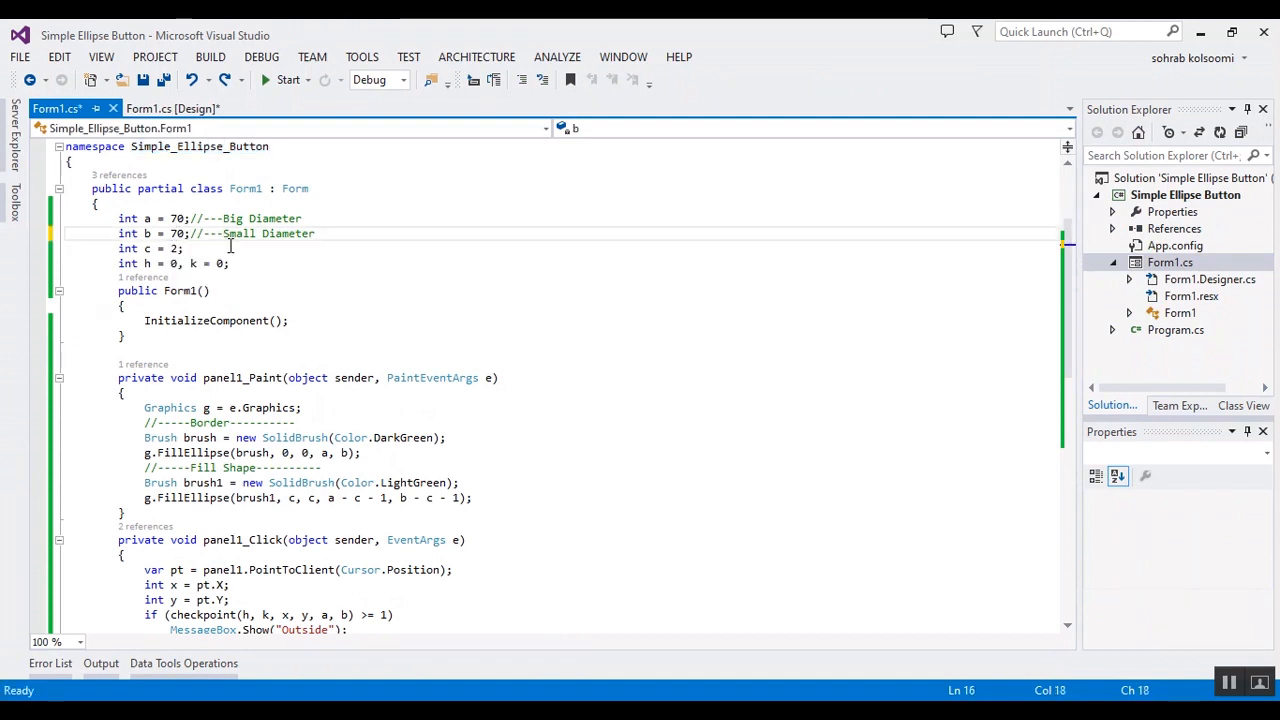
{"action": "key", "text": "ctrl+s"}
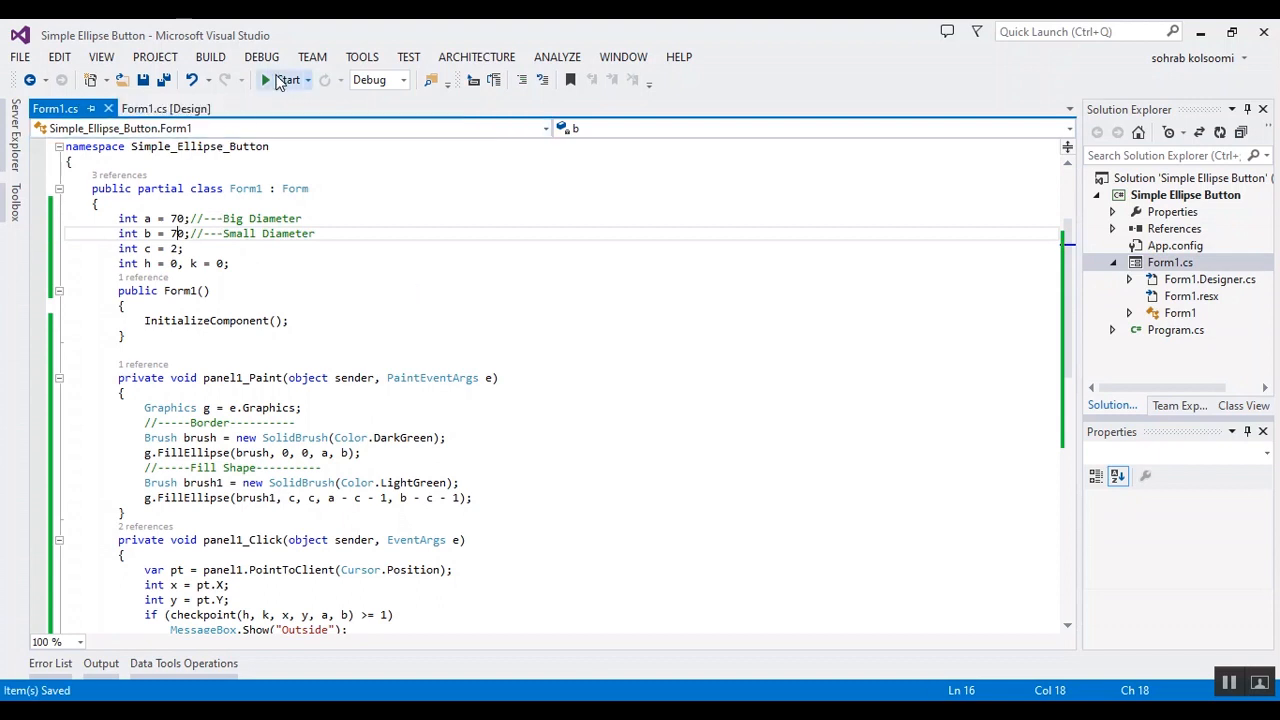
- Run the app, click inside the round button, and dismiss the Inside message
{"action": "left_click", "coordinate": [288, 80]}
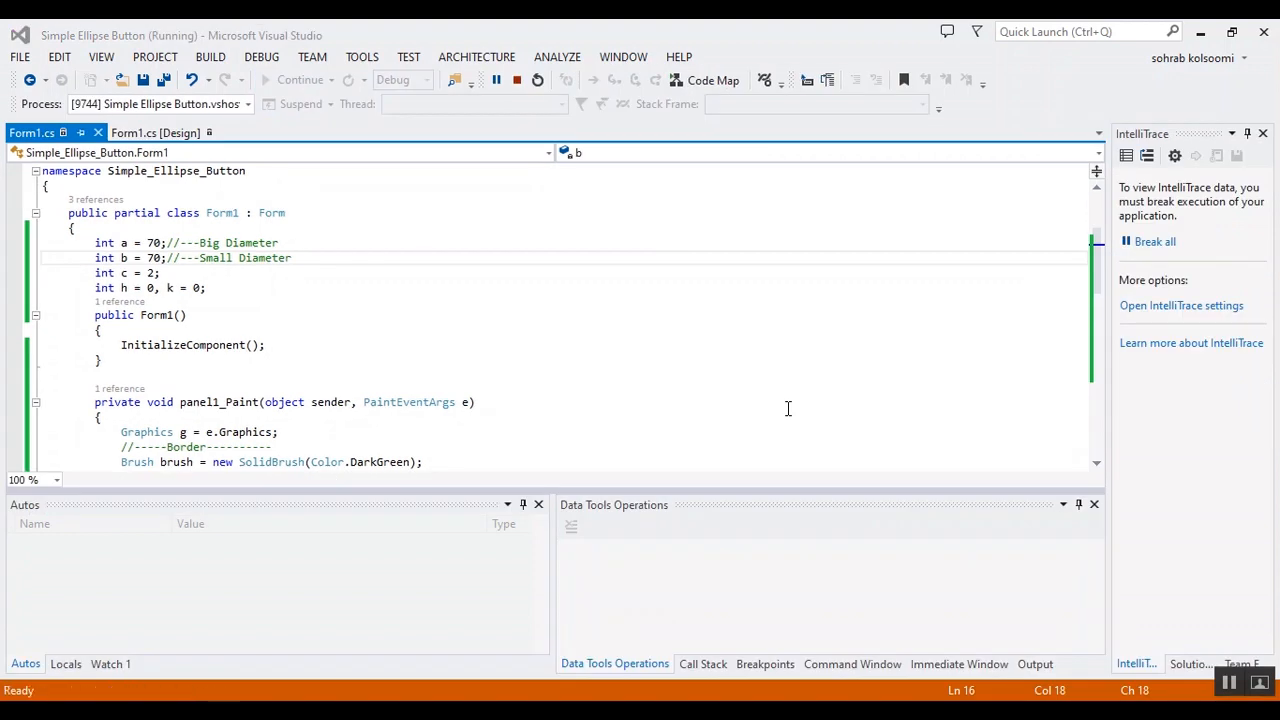
{"action": "mouse_move", "coordinate": [889, 437]}
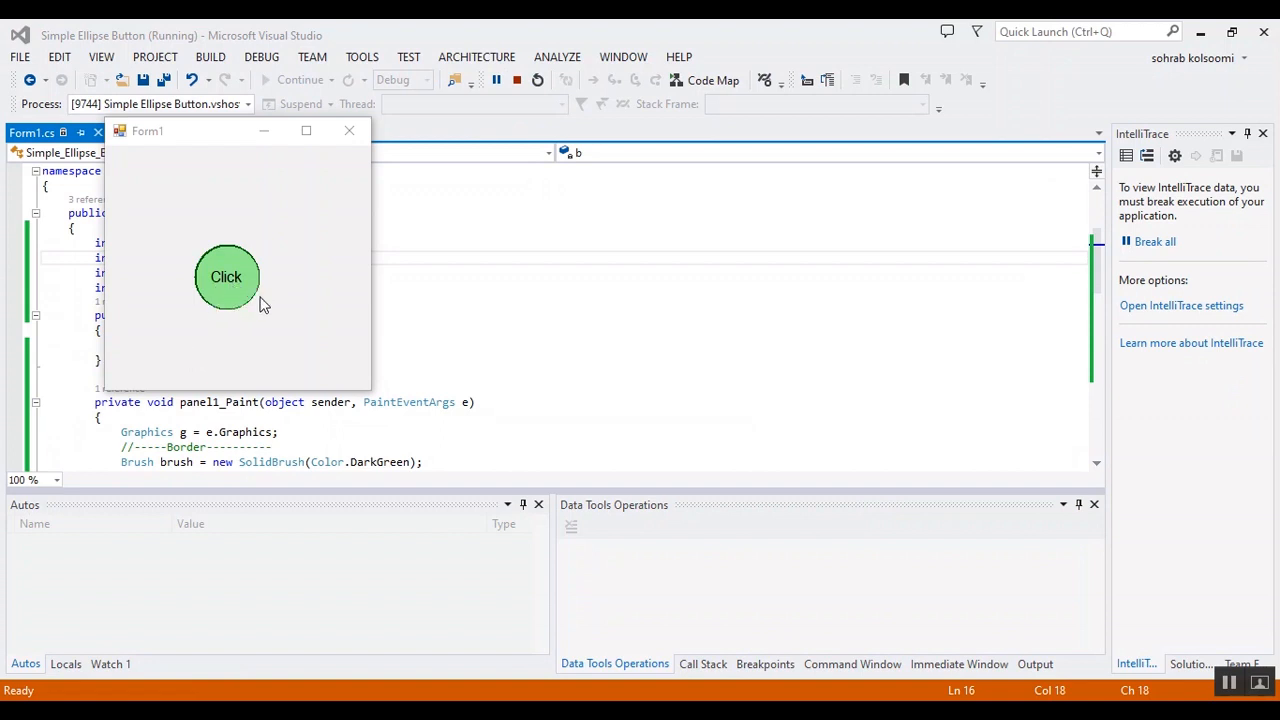
{"action": "left_click", "coordinate": [226, 277]}
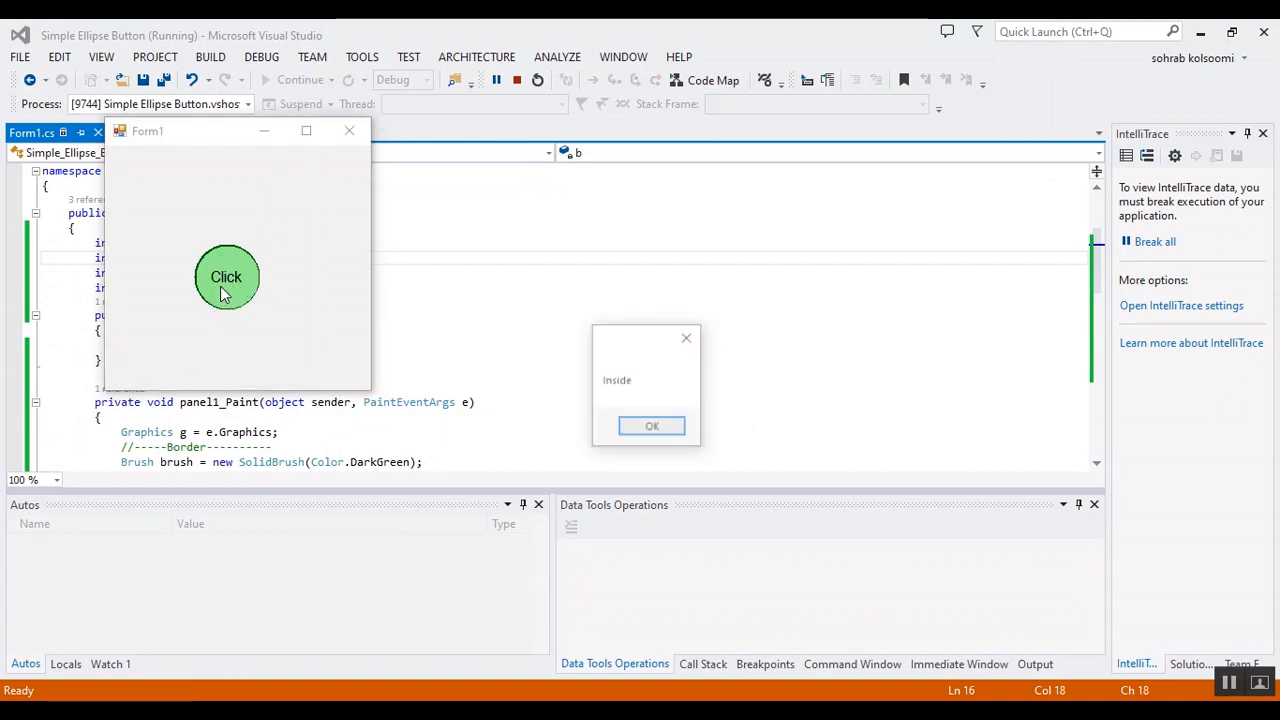
{"action": "left_click", "coordinate": [651, 425]}
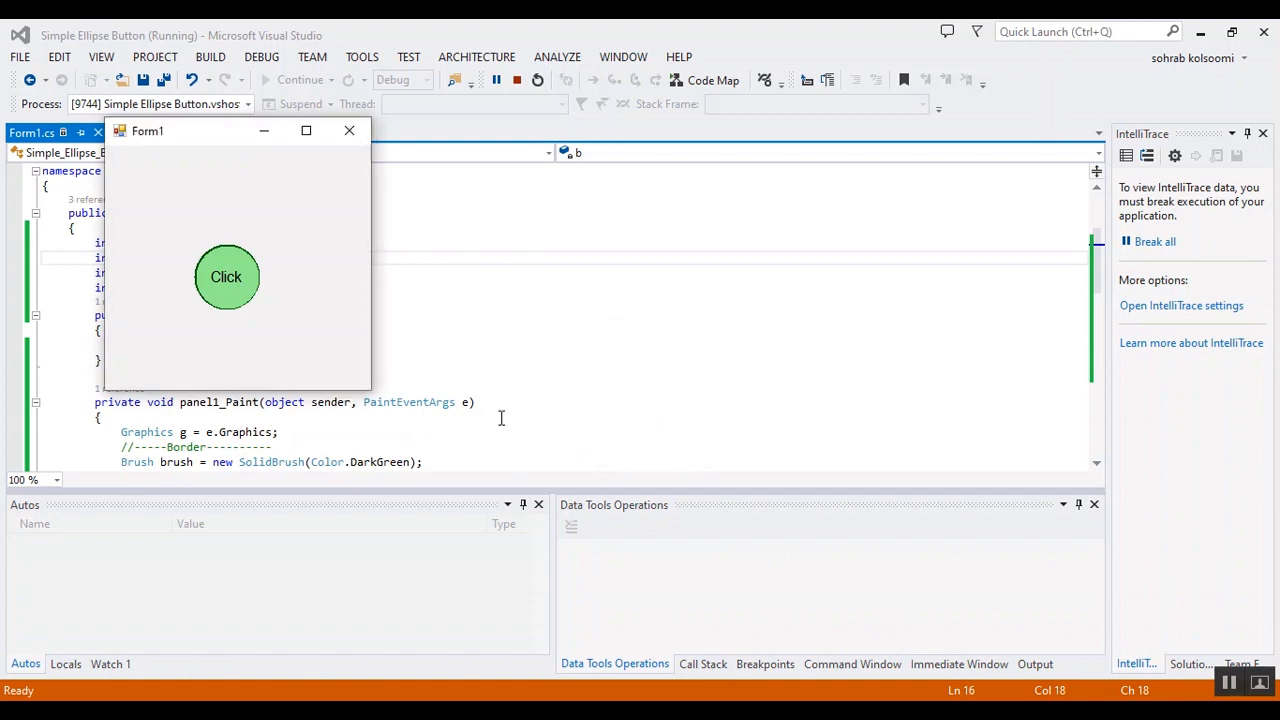
{"action": "mouse_move", "coordinate": [473, 328]}
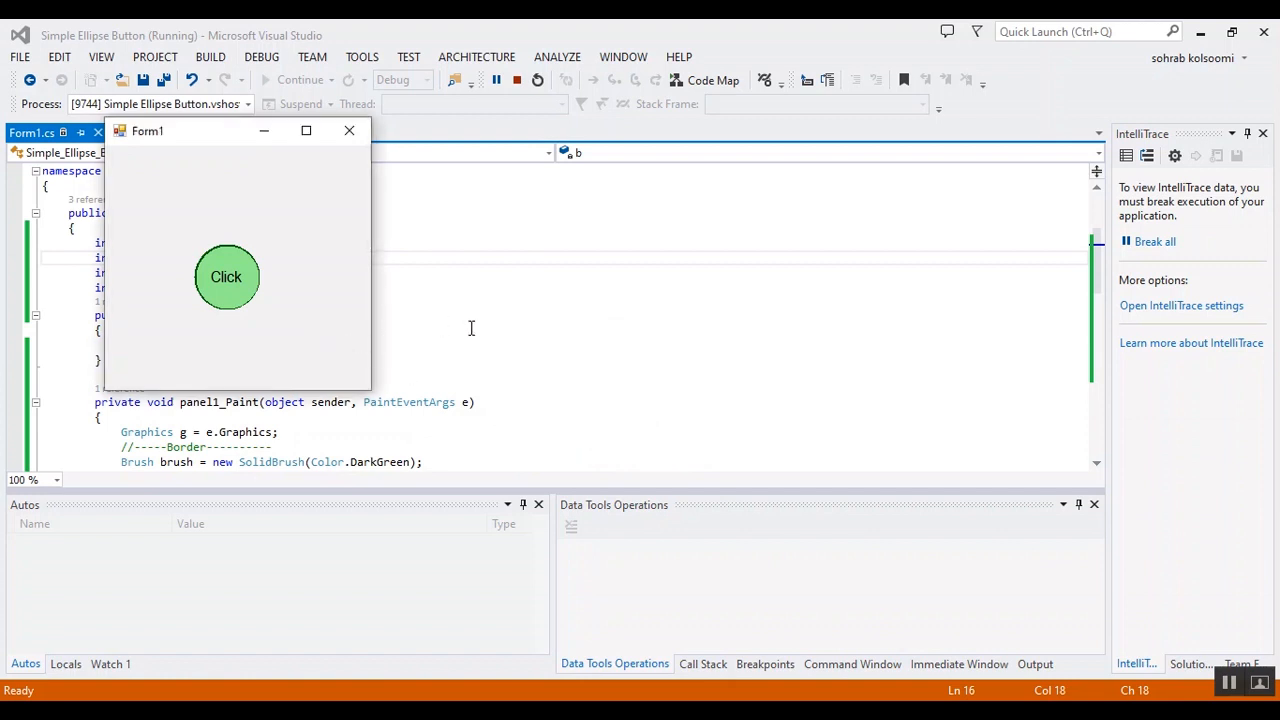
{"action": "mouse_move", "coordinate": [695, 372]}
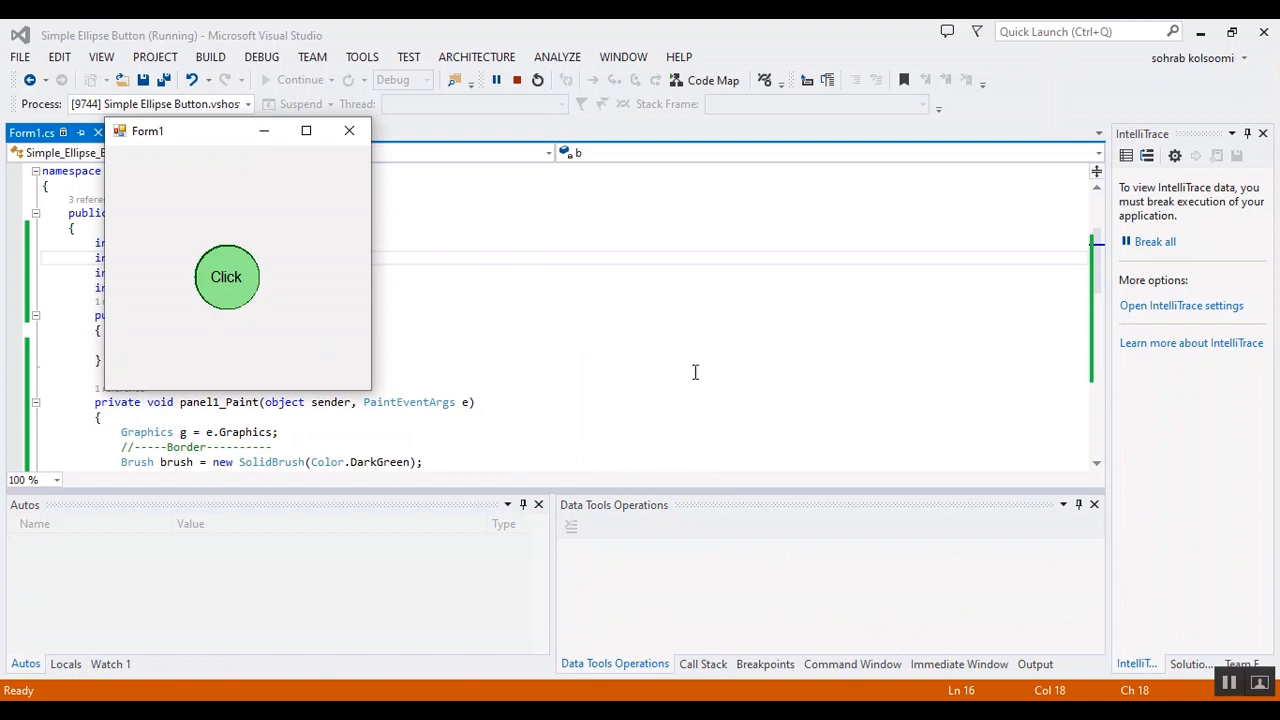
{"action": "mouse_move", "coordinate": [912, 637]}
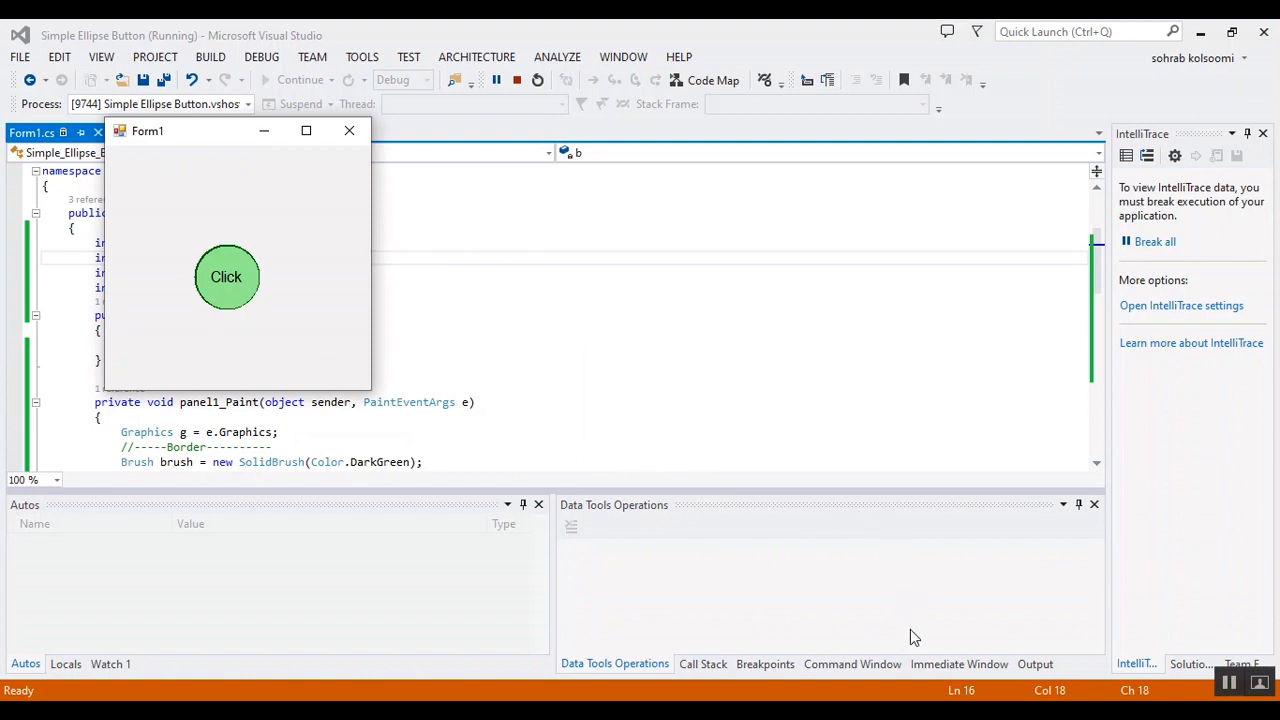